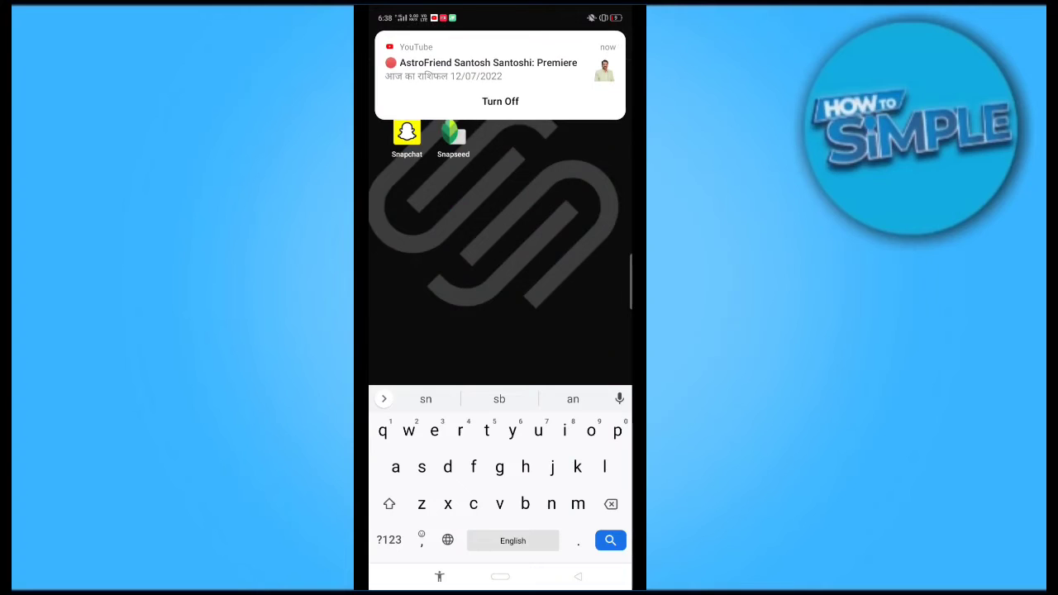
- Launch Snapchat from the home screen, peek at the own profile, and return to the camera
{"action": "left_click", "coordinate": [407, 132]}
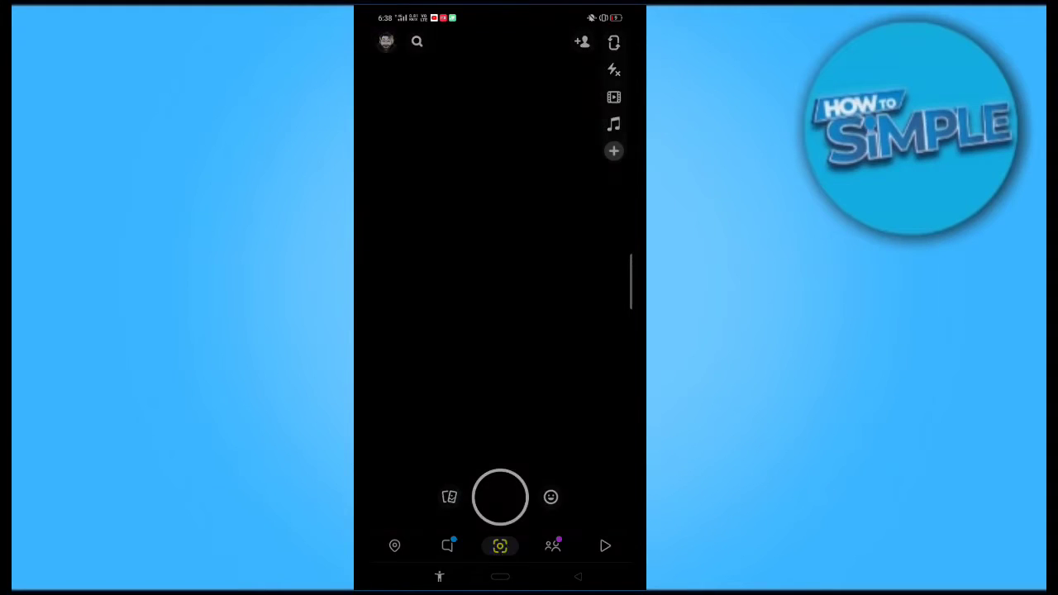
{"action": "left_click", "coordinate": [387, 42]}
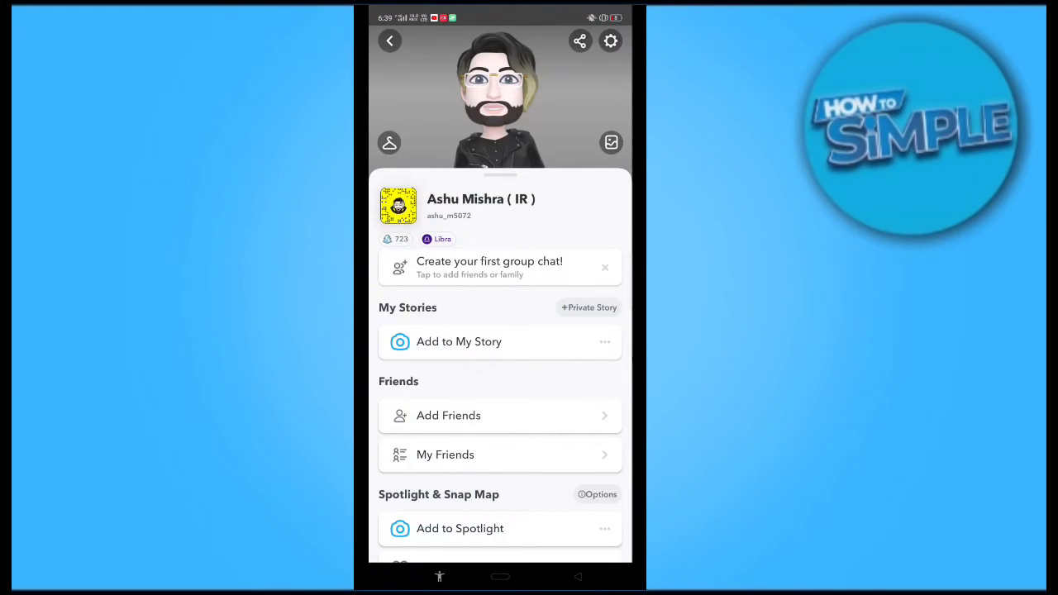
{"action": "left_click", "coordinate": [390, 39]}
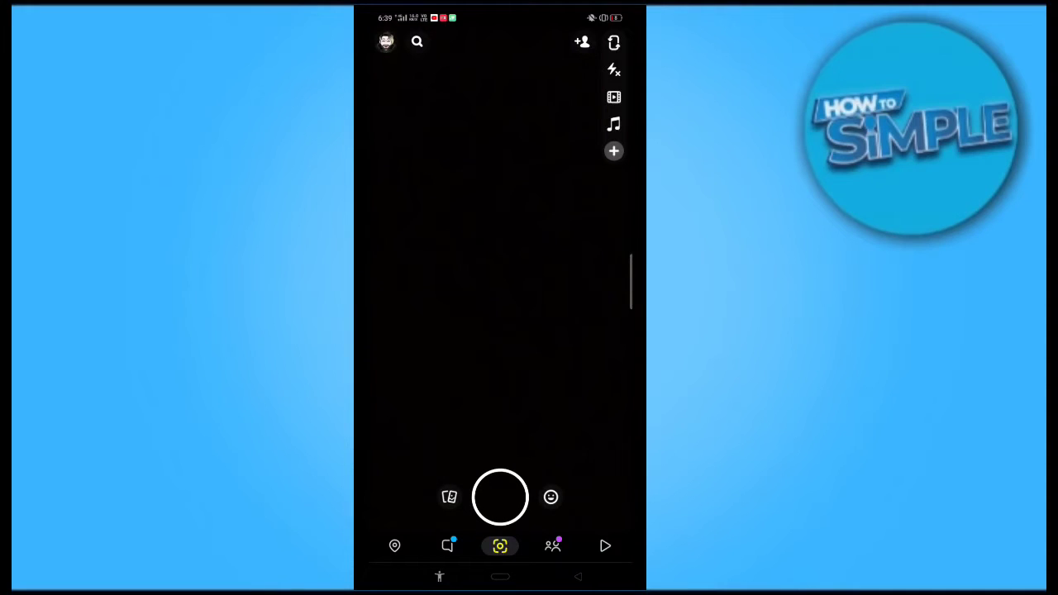
- Search for the celebrity name starting 'Shahr', completed from a suggestion
{"action": "left_click", "coordinate": [417, 43]}
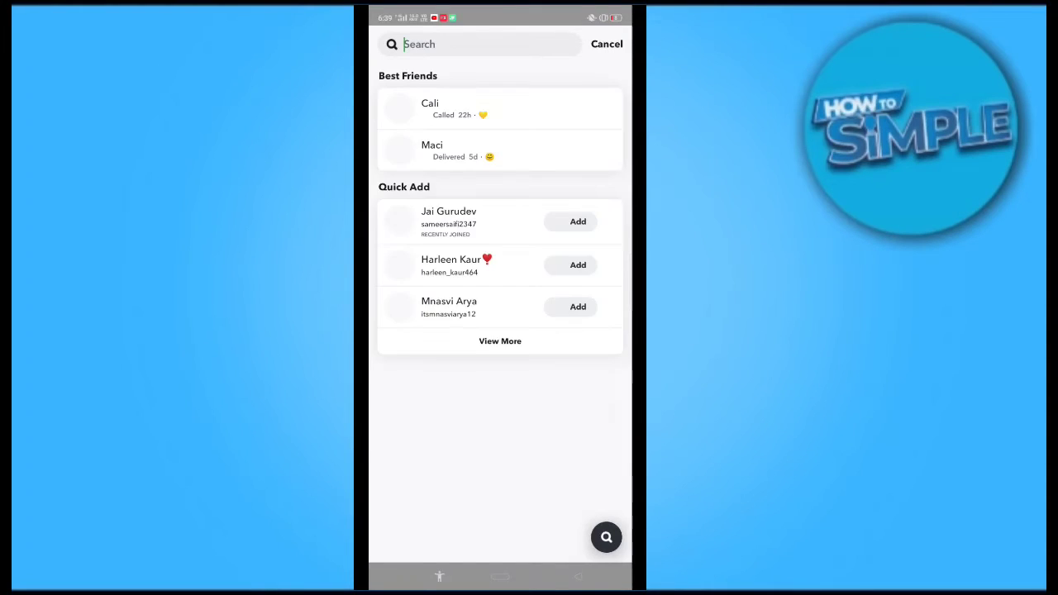
{"action": "left_click", "coordinate": [479, 43]}
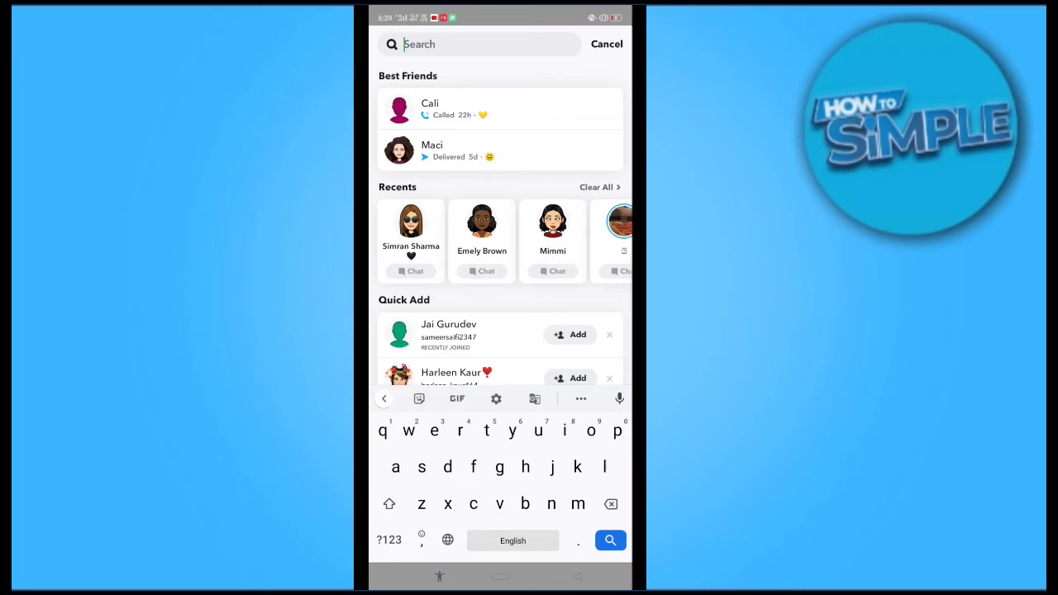
{"action": "left_click", "coordinate": [388, 503]}
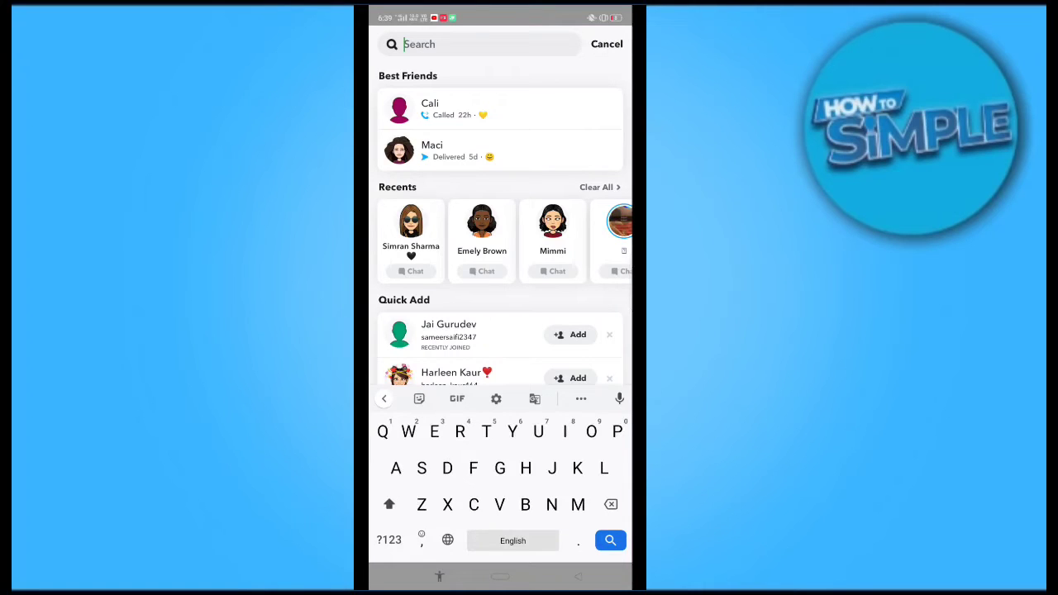
{"action": "left_click", "coordinate": [421, 468]}
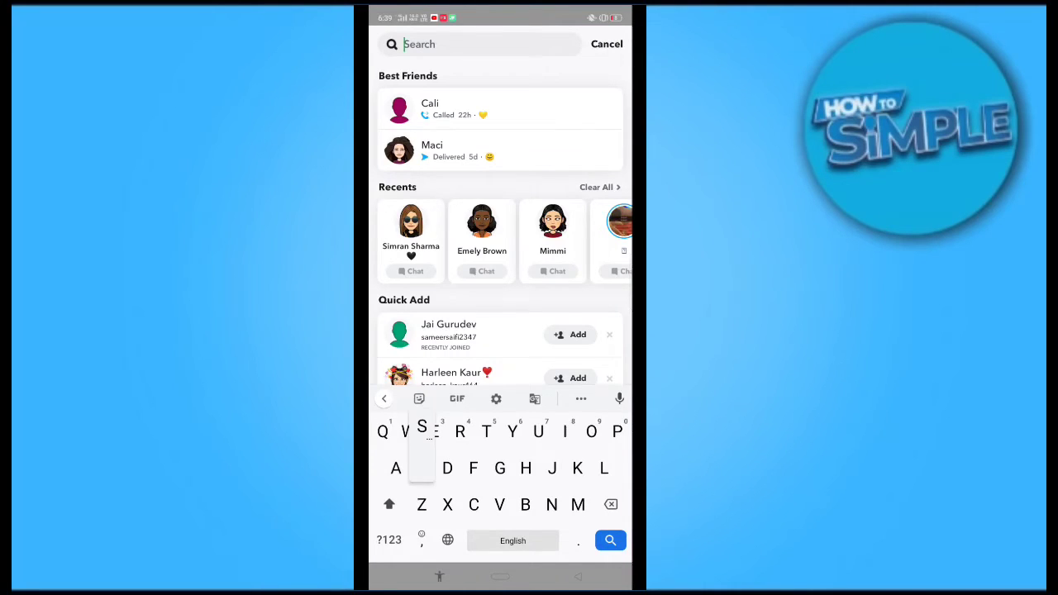
{"action": "type", "text": "Shahr"}
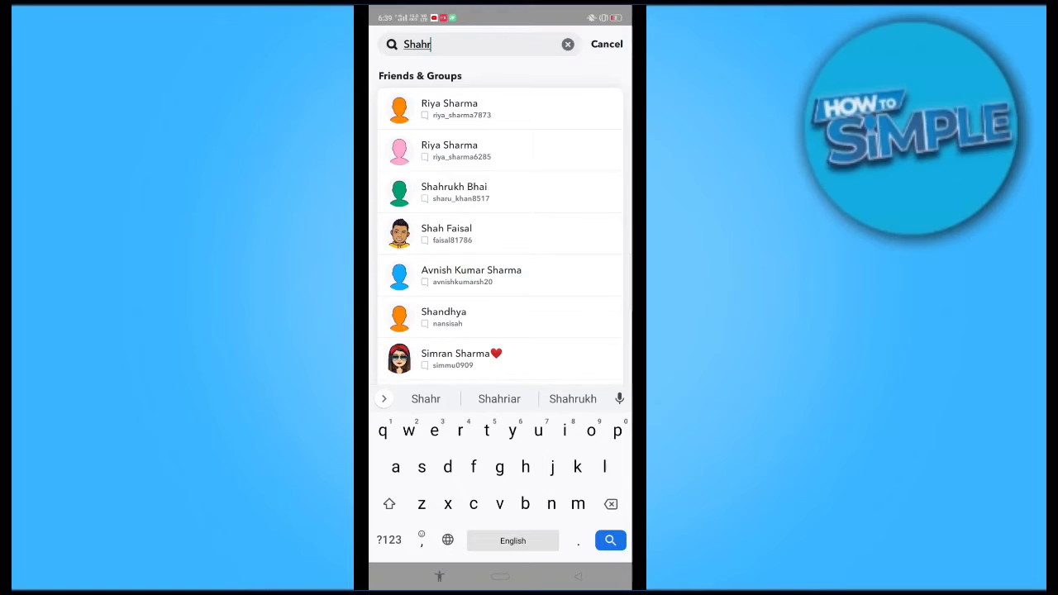
{"action": "left_click", "coordinate": [572, 398]}
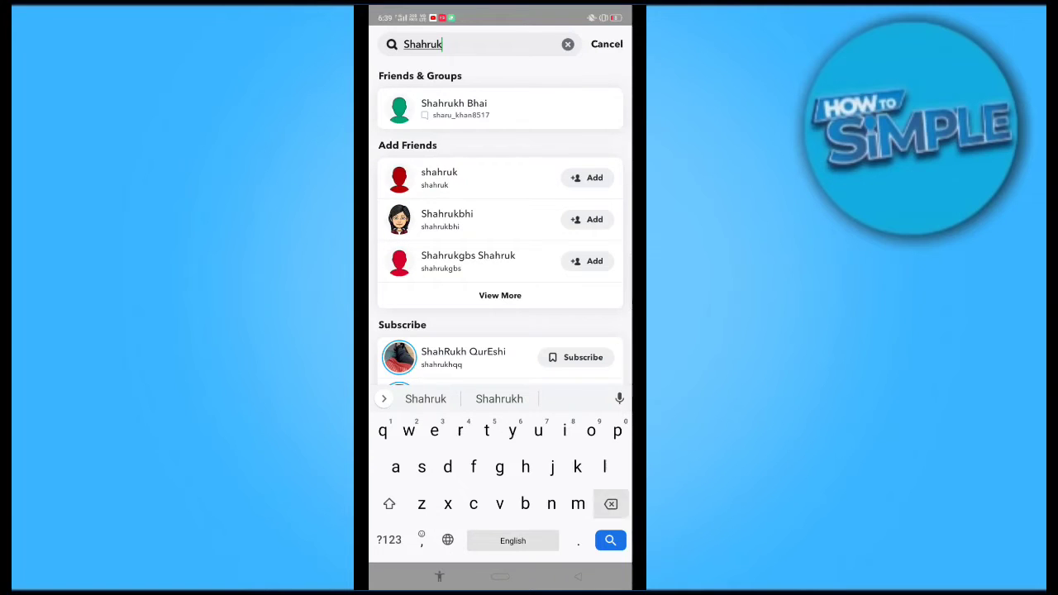
- Subscribe to matching public accounts in the results and cancel back to the camera
{"action": "left_click", "coordinate": [610, 502]}
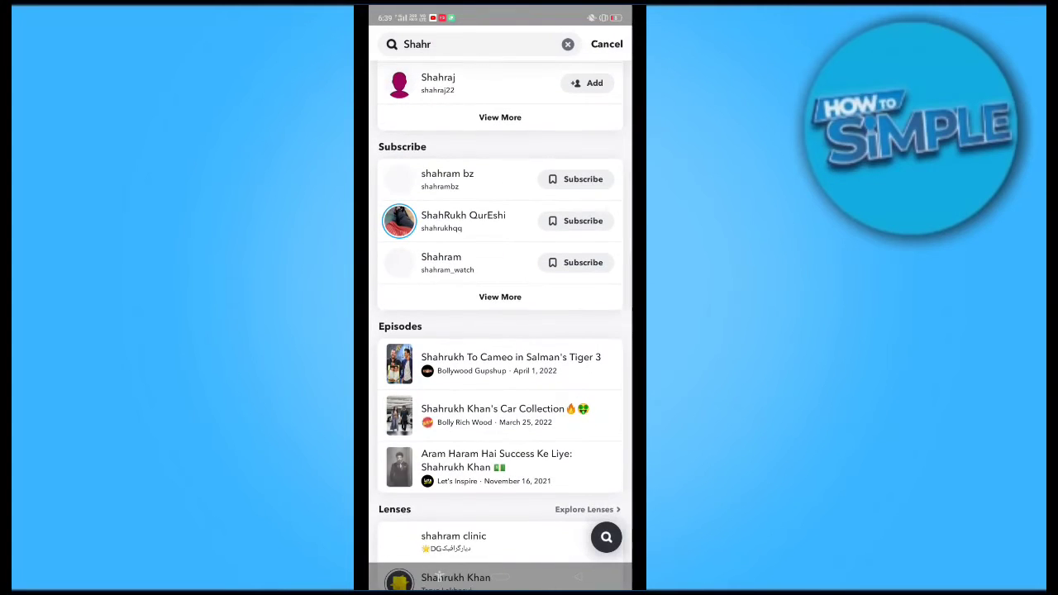
{"action": "left_click", "coordinate": [499, 297]}
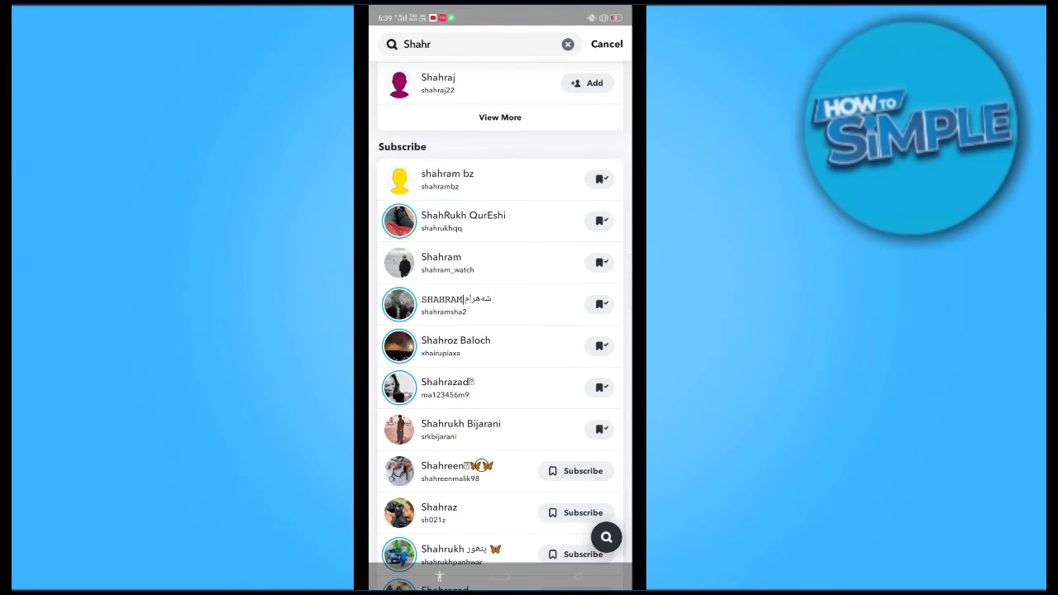
{"action": "left_click", "coordinate": [607, 43]}
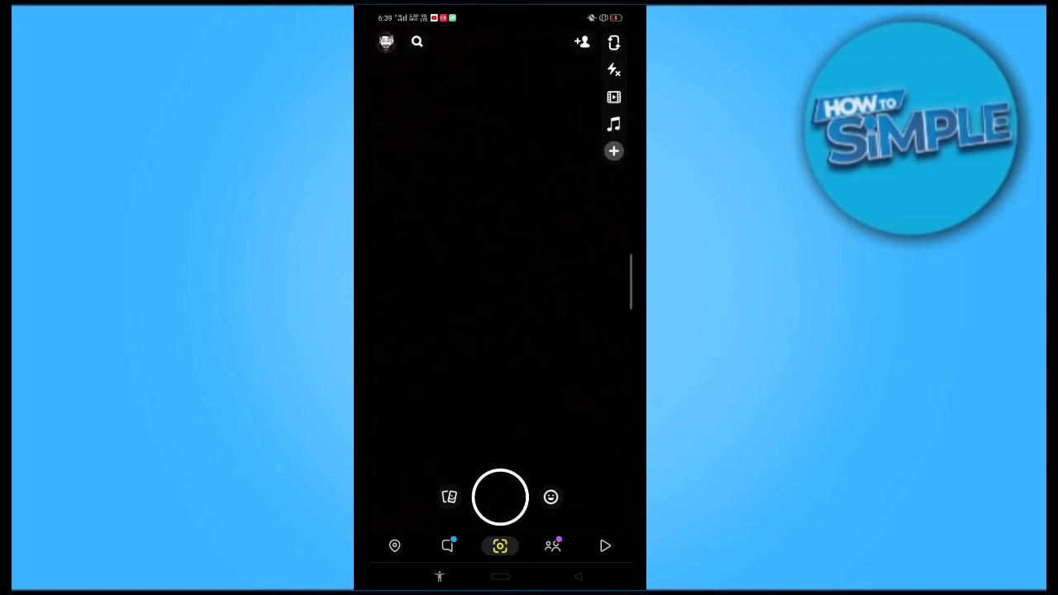
- Capture a multi-snap with the + option and bring it up in Edit & Send
{"action": "left_click", "coordinate": [613, 151]}
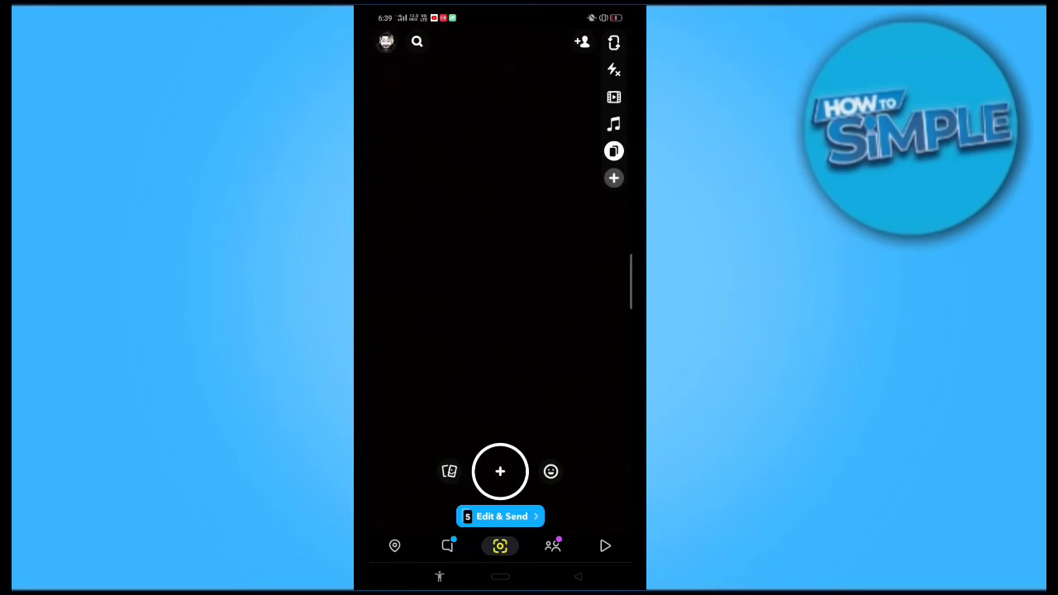
{"action": "left_click", "coordinate": [499, 516]}
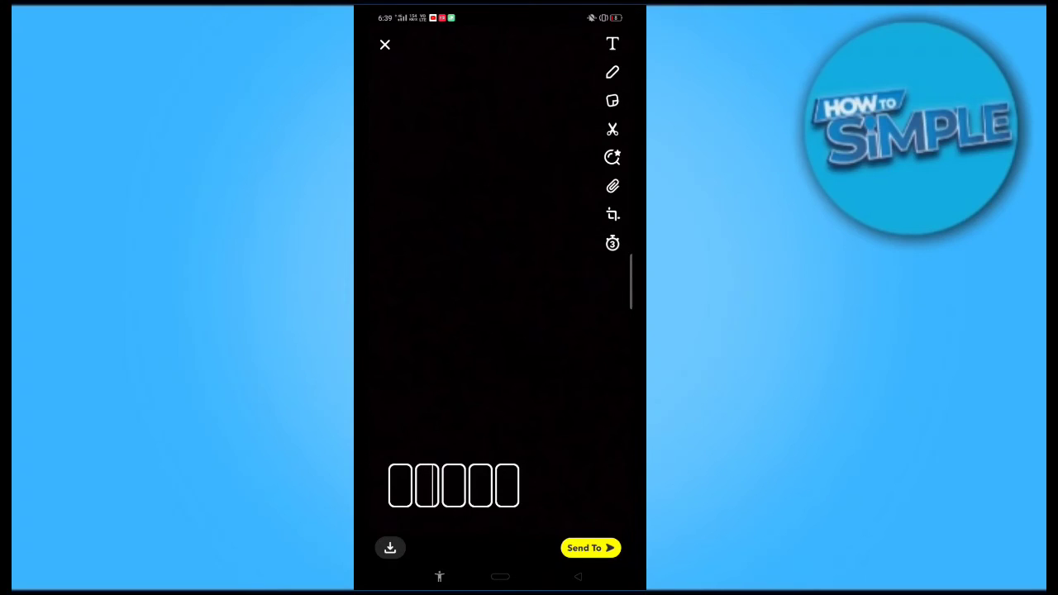
- Show the Send To friends list and scroll through the recipients
{"action": "left_click", "coordinate": [590, 547]}
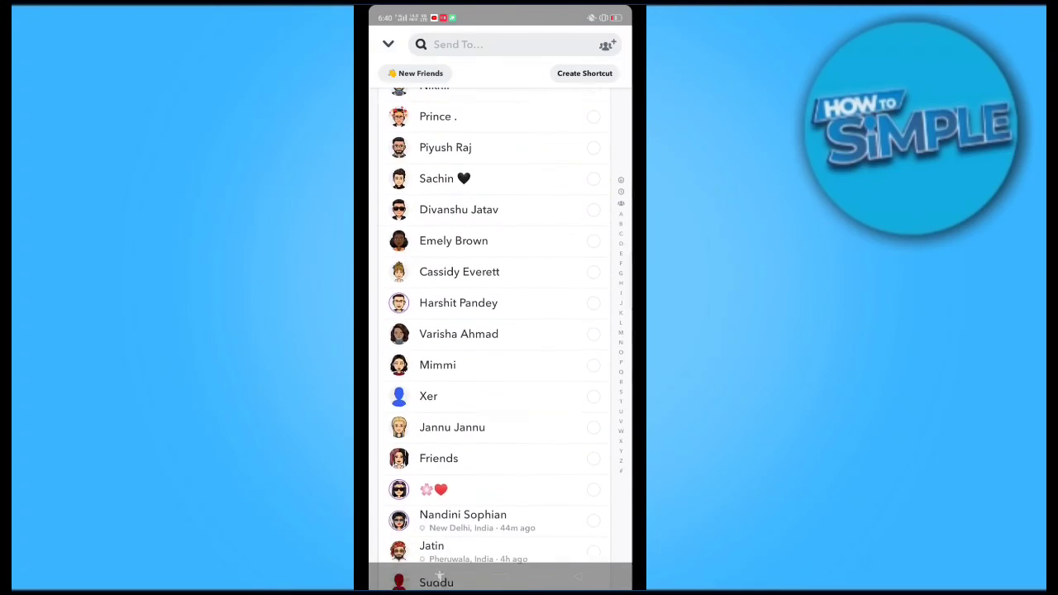
{"action": "scroll", "scroll_direction": "down", "scroll_amount": 3}
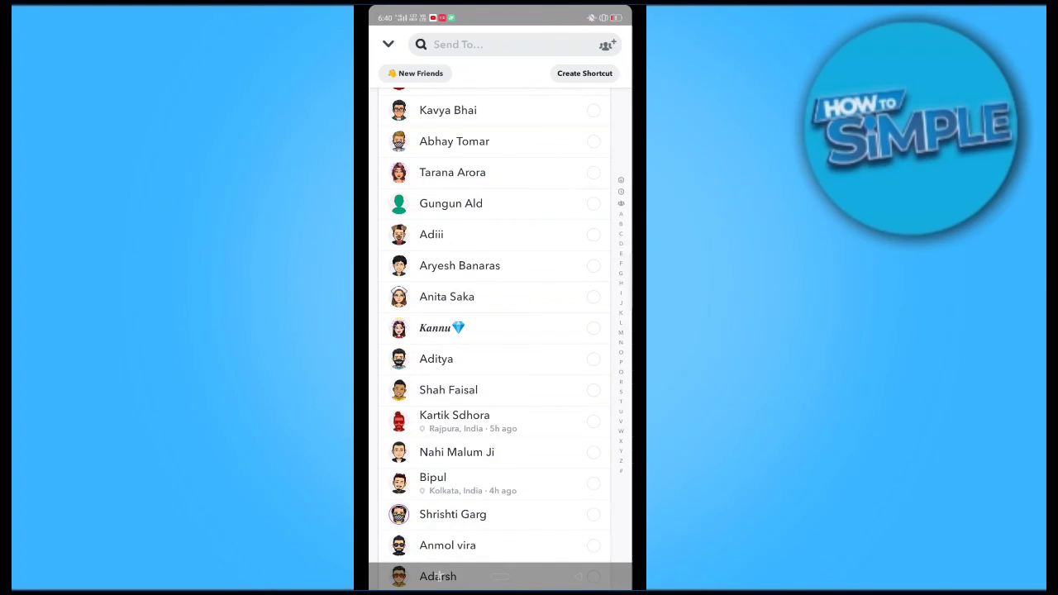